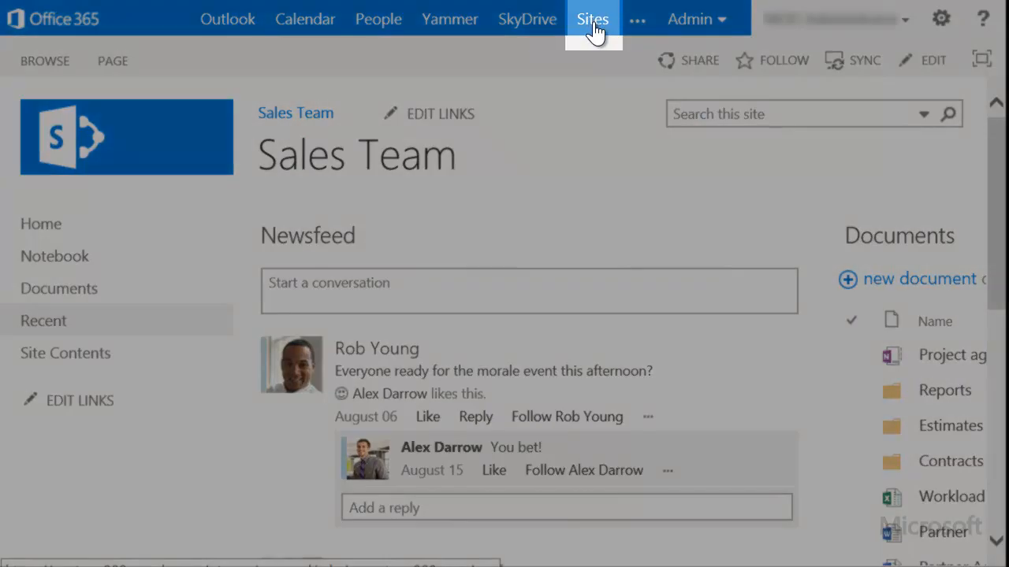
Show the Sales Team site's contents scrolled down to the Subsites section
click(593, 19)
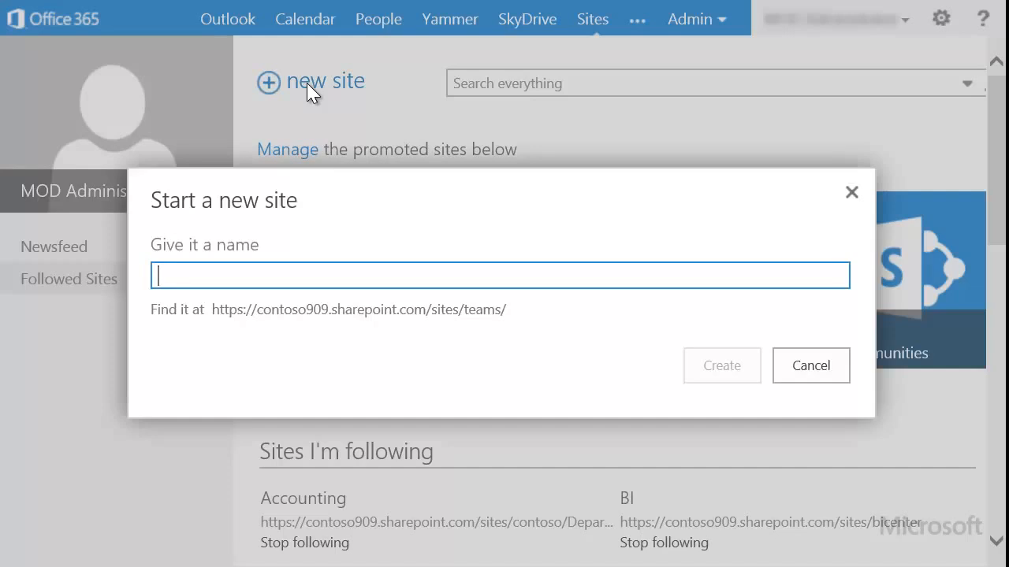
text(Apps)
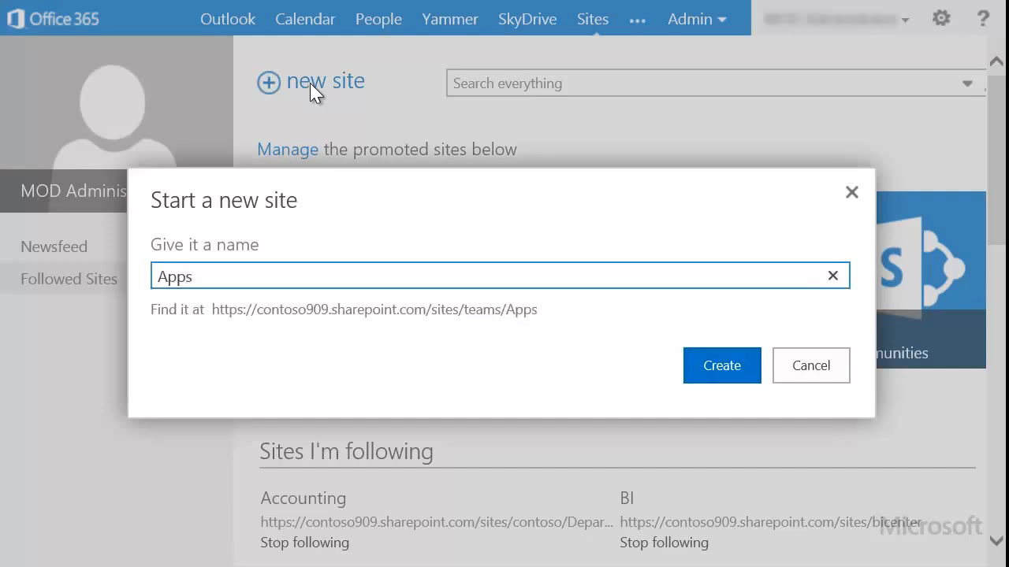
click(720, 366)
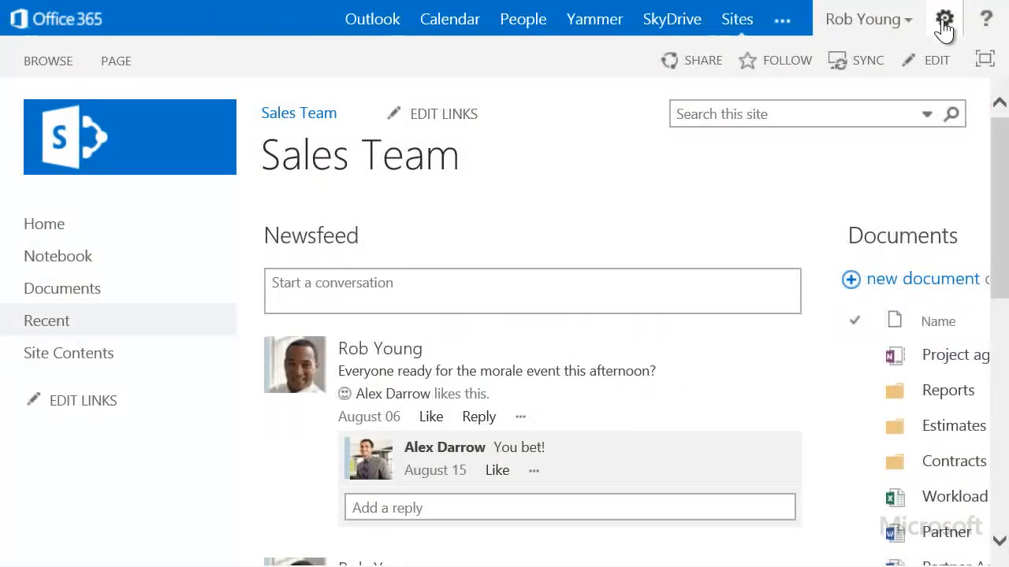
click(944, 19)
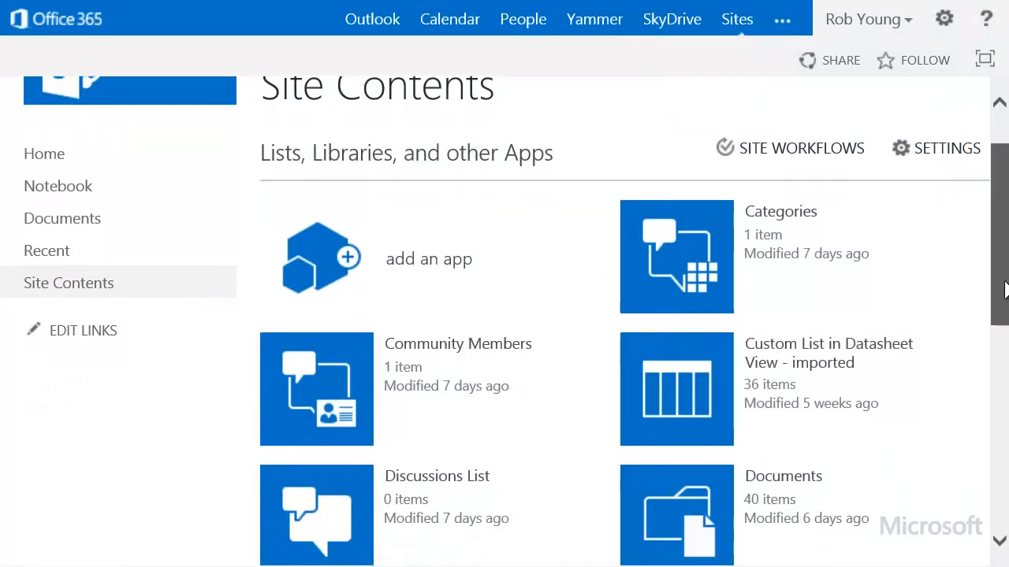
scroll(down, 3)
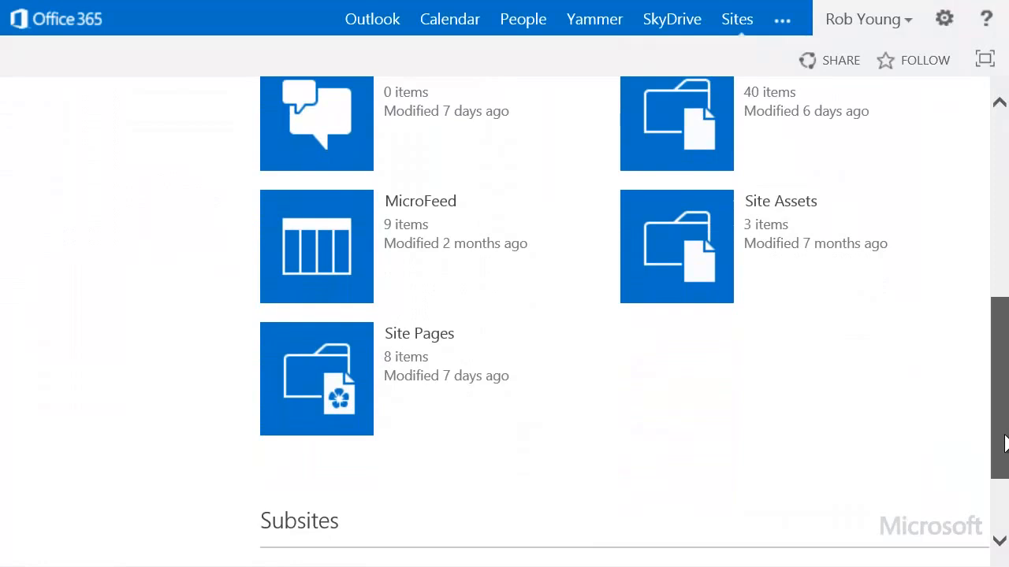
scroll(down, 3)
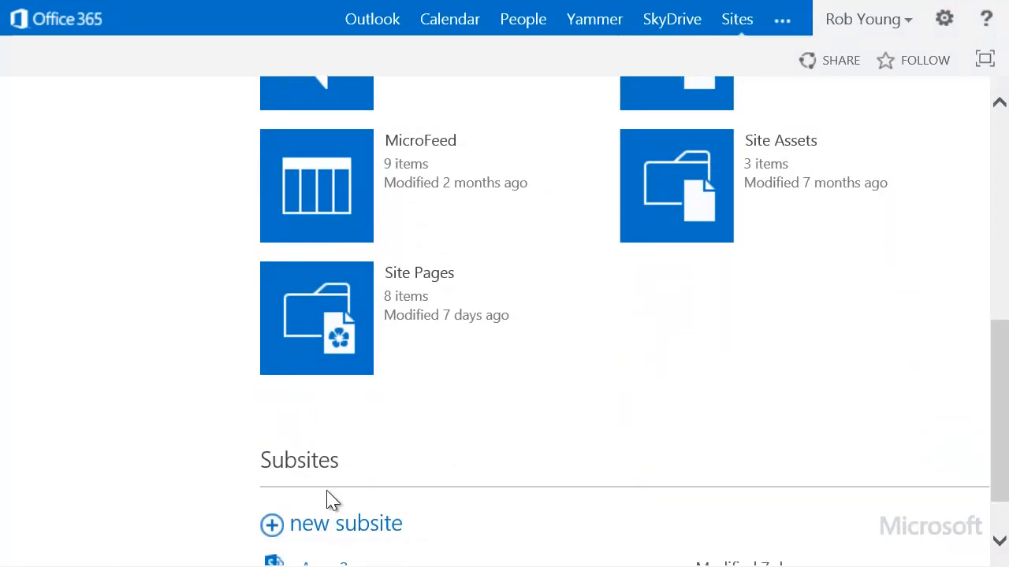
Fill a new subsite form with title Apps, description 'Site for creating apps' and URL name apps
click(345, 523)
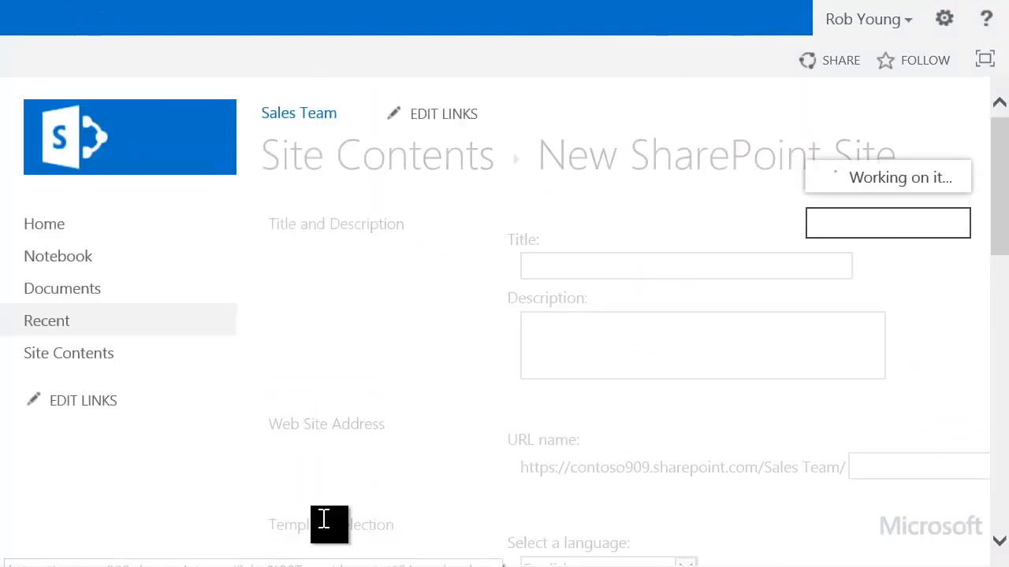
text(Site for creating apps)
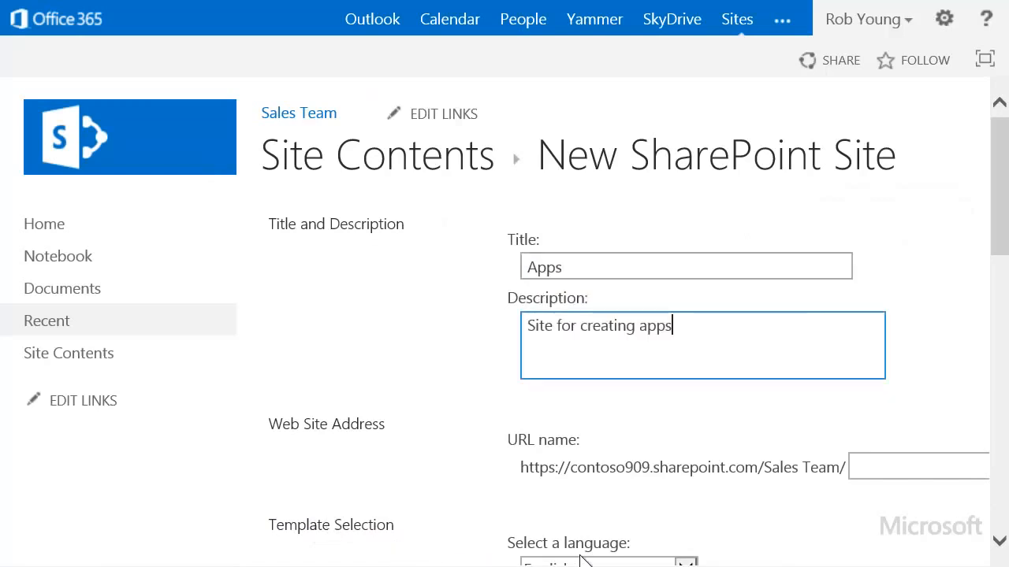
text(app)
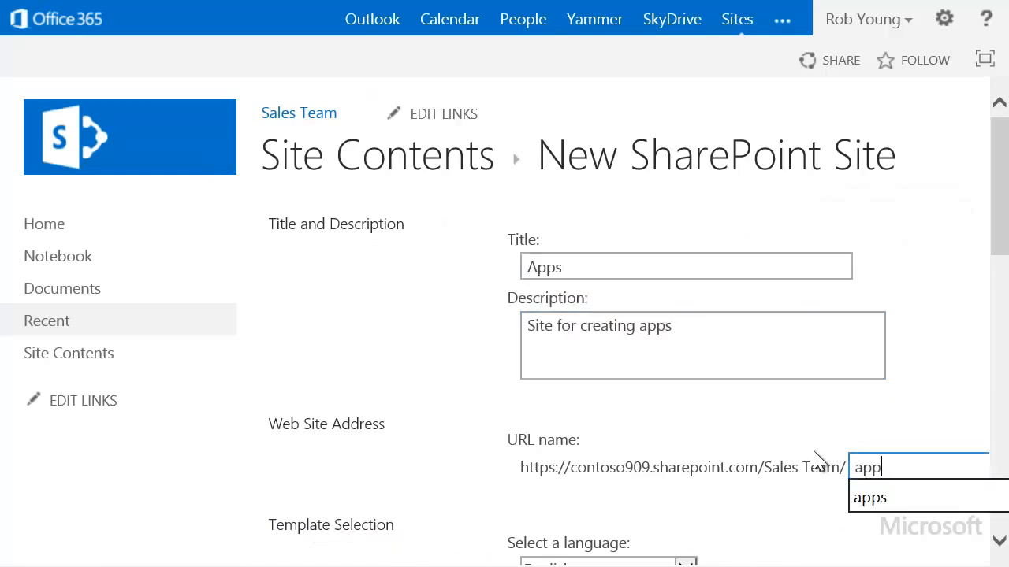
click(870, 498)
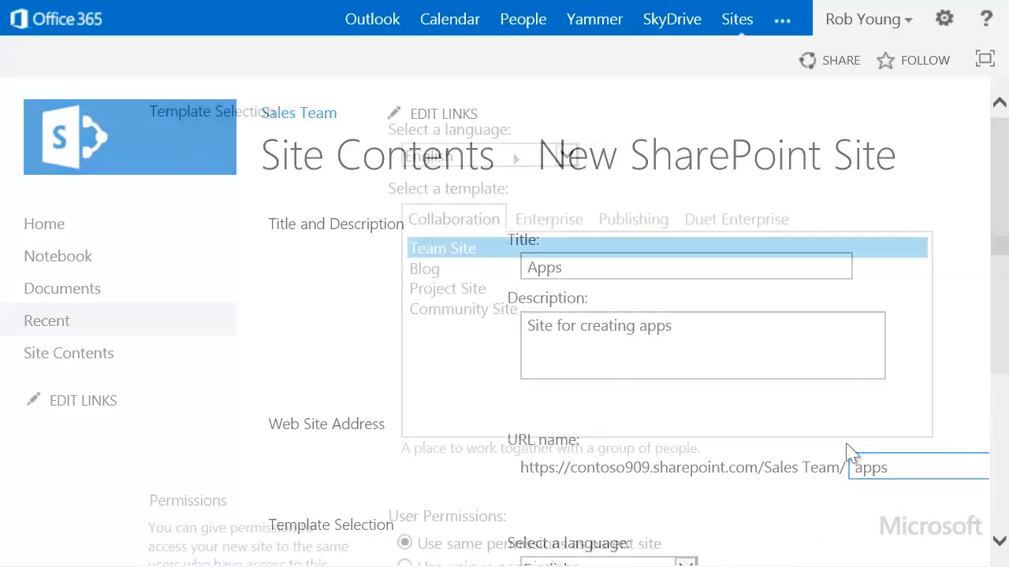
Choose unique permissions under User Permissions and create the Apps subsite
scroll(down, 3)
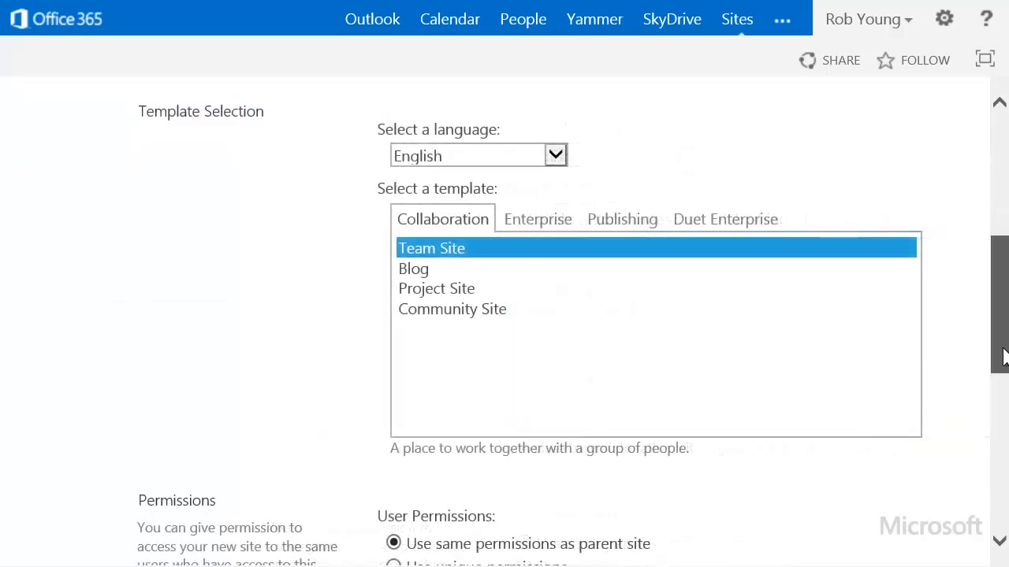
scroll(down, 3)
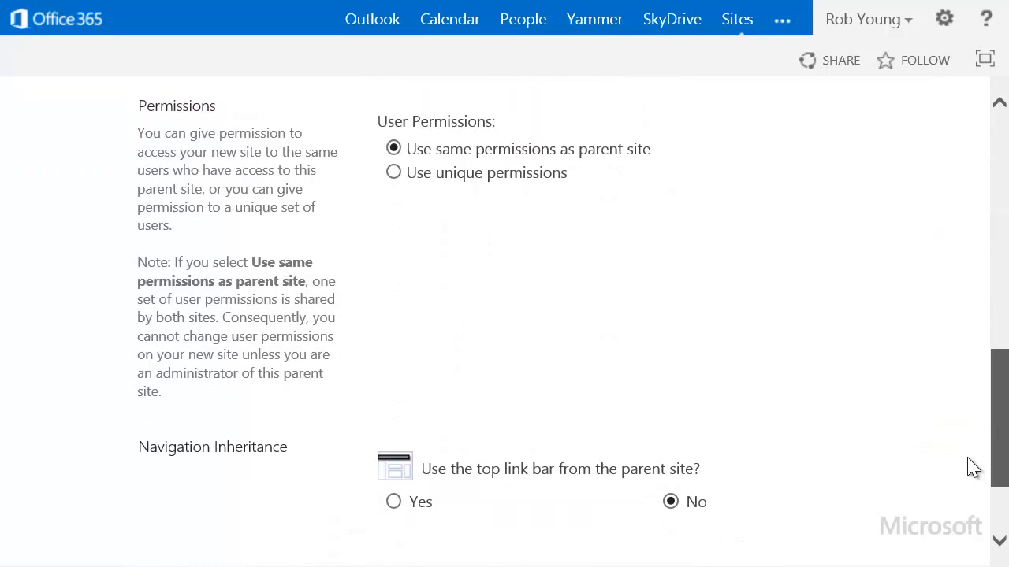
scroll(down, 3)
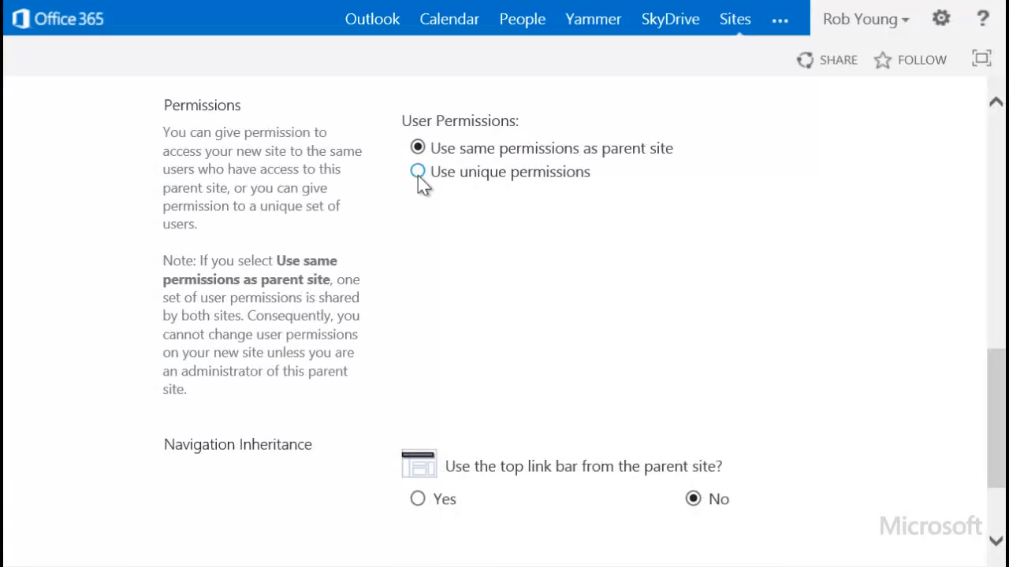
click(418, 171)
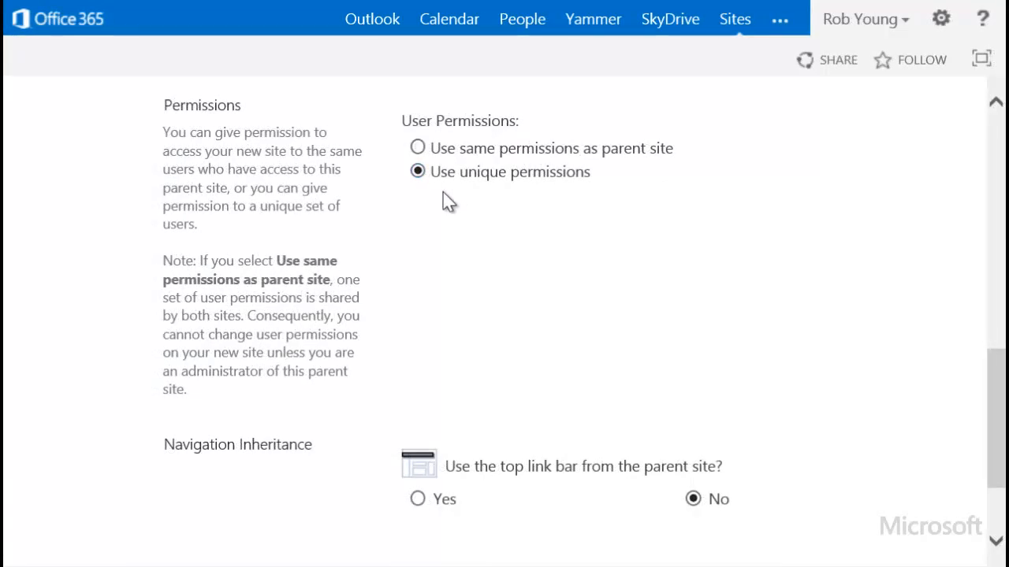
mouse_move(999, 432)
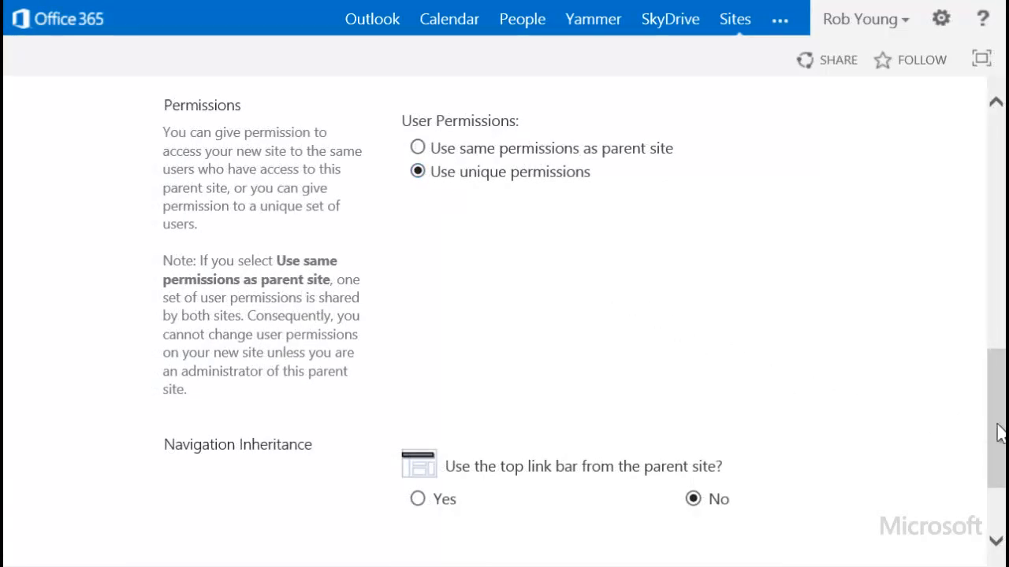
scroll(down, 3)
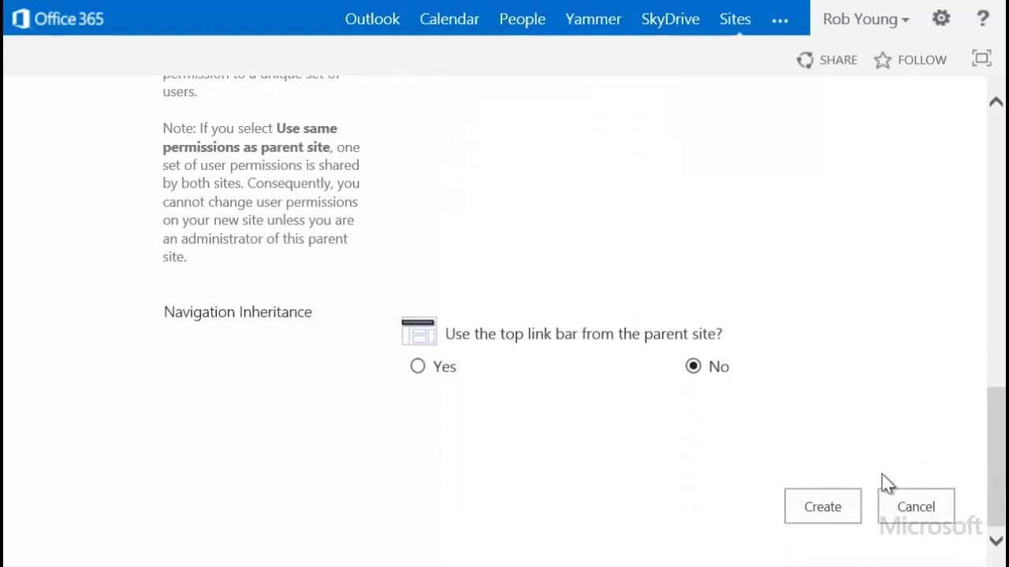
click(822, 508)
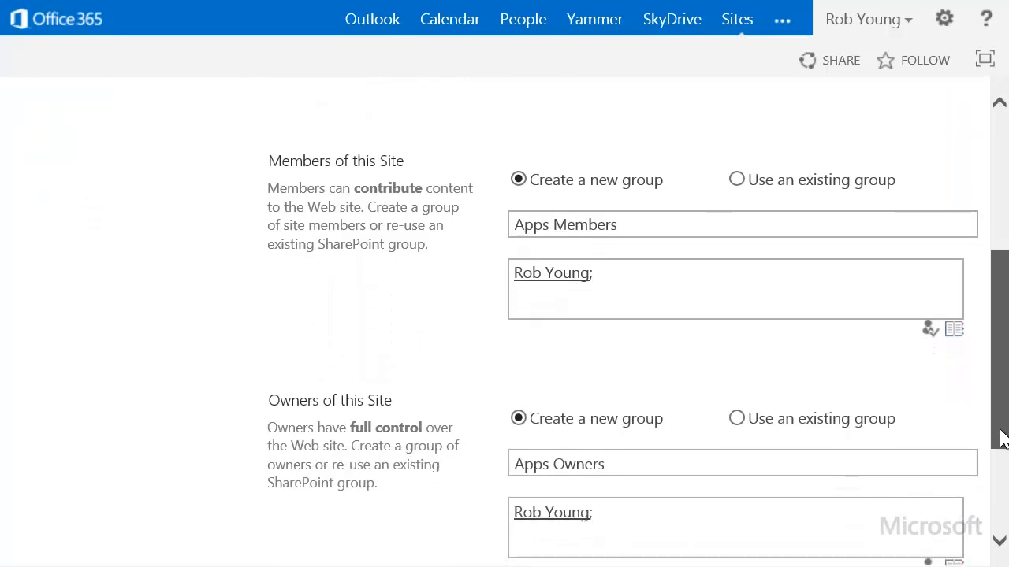
Keep the proposed Apps Members and Apps Owners groups and confirm, landing on the Apps home page
scroll(down, 3)
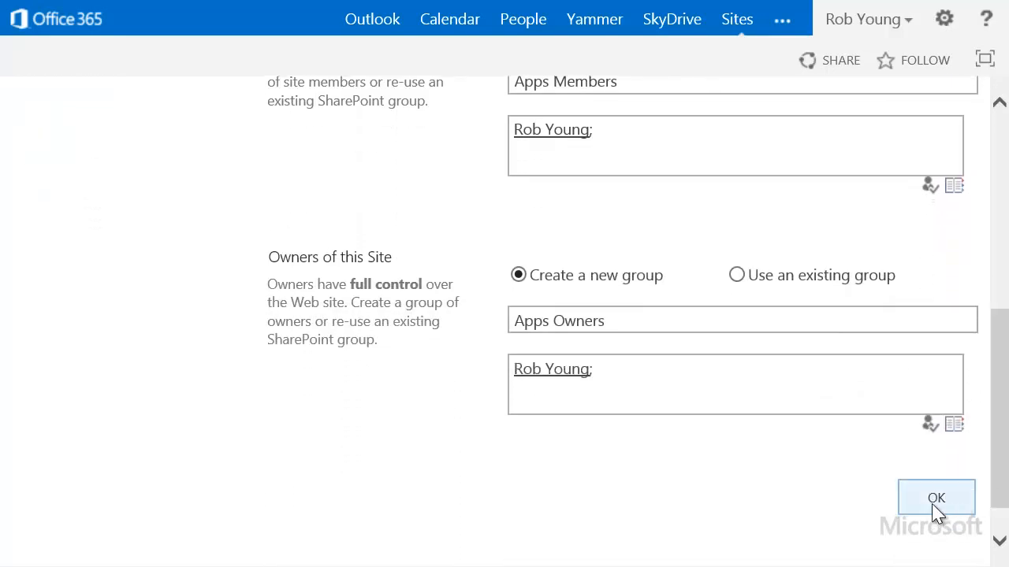
click(936, 498)
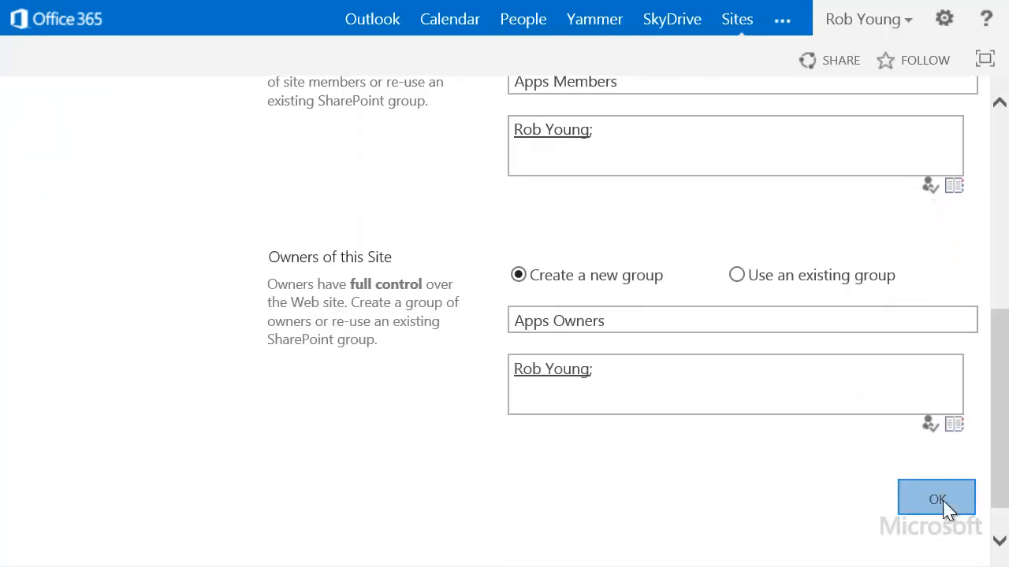
click(936, 498)
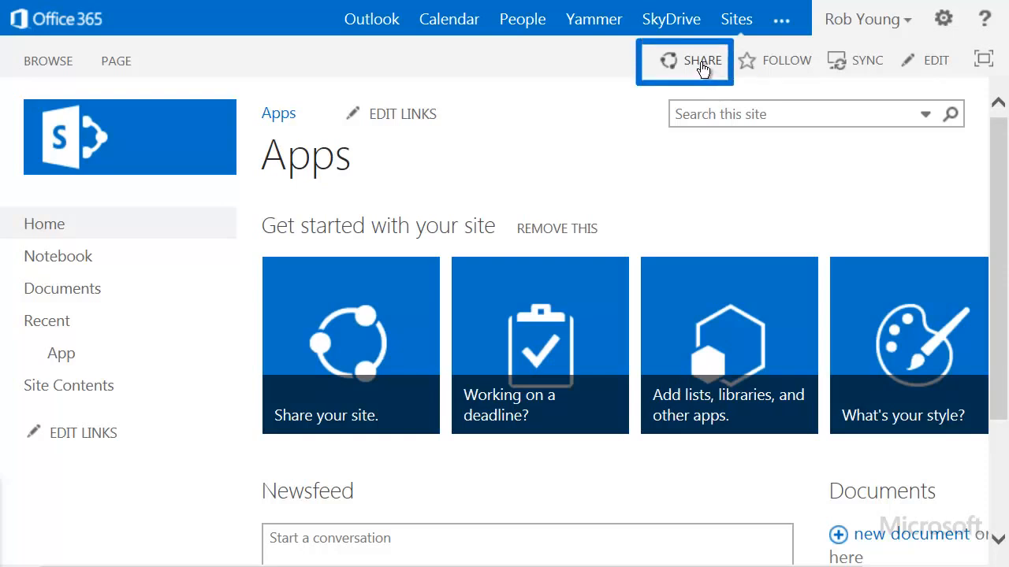
Bring up the Share 'Apps' invitation dialog from the site header
click(700, 60)
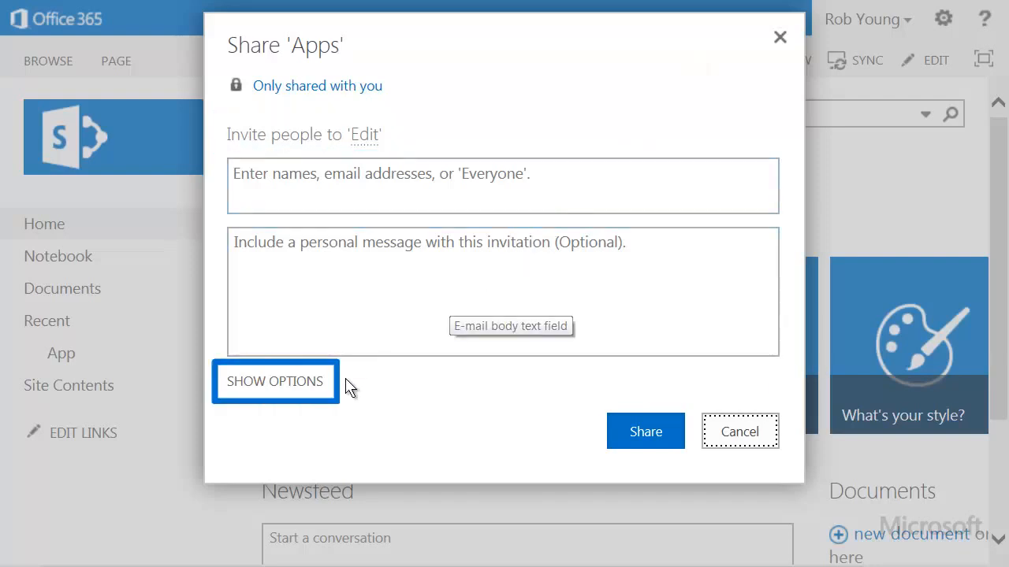
Invite Molly Dempsey and Alex Darrow as Apps Members with edit access and send the email invitations
click(274, 382)
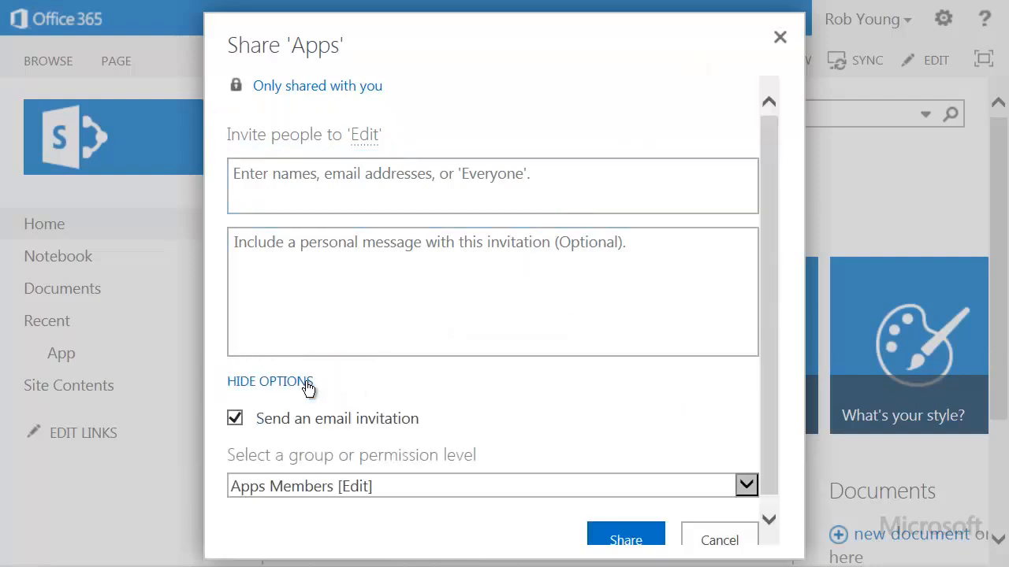
click(744, 485)
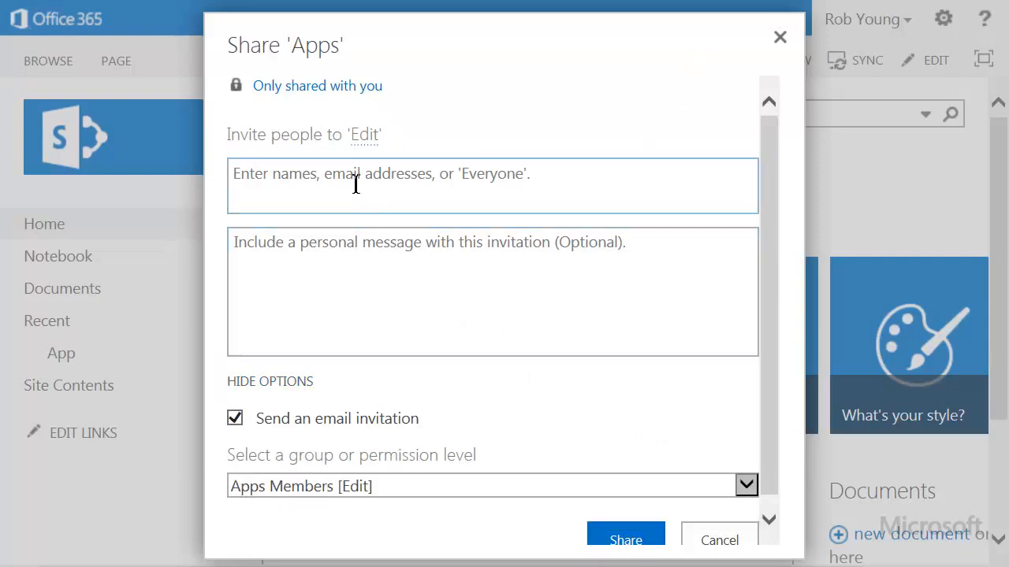
text(mol)
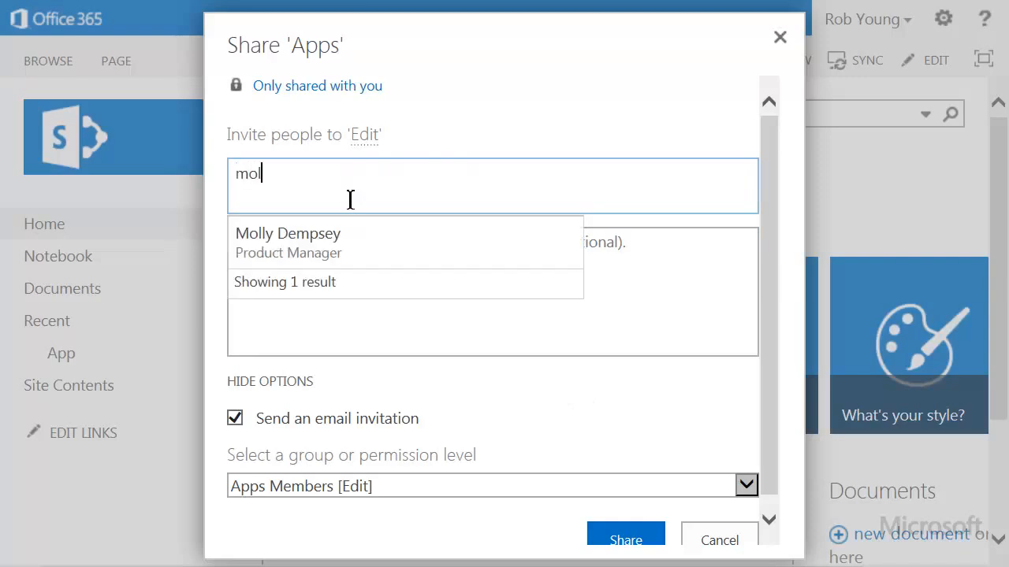
click(287, 233)
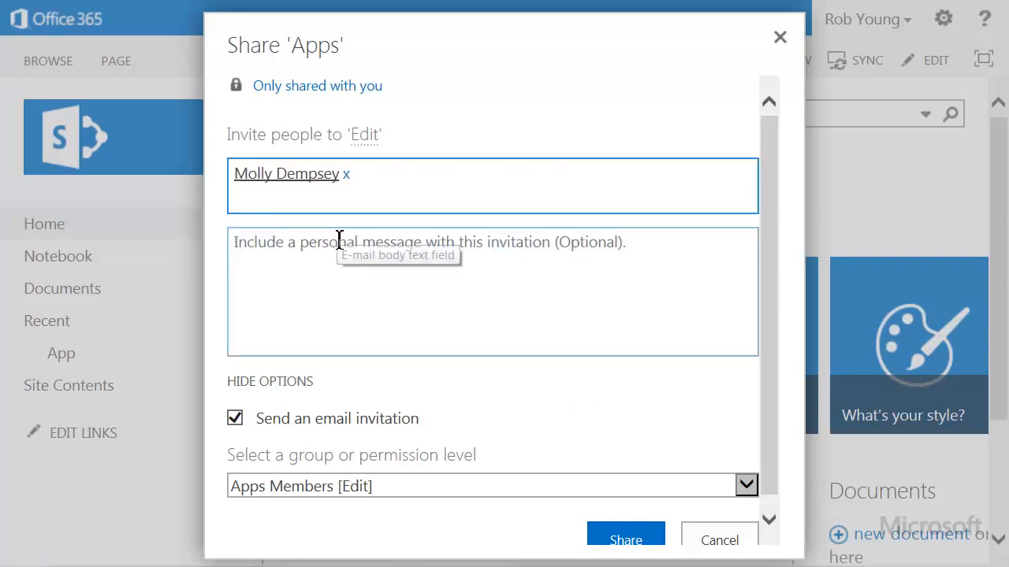
text(Alex Darrow x)
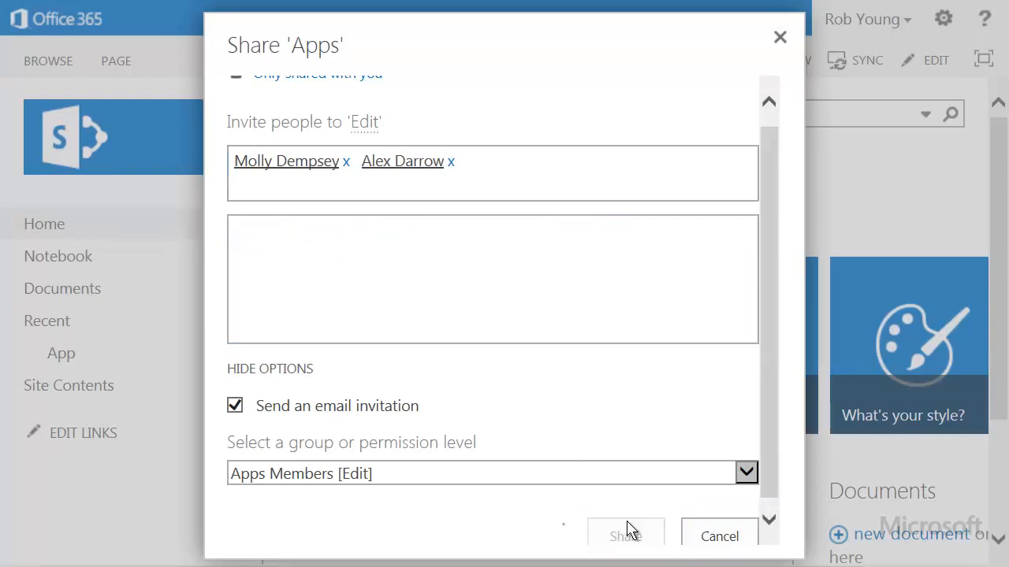
click(624, 536)
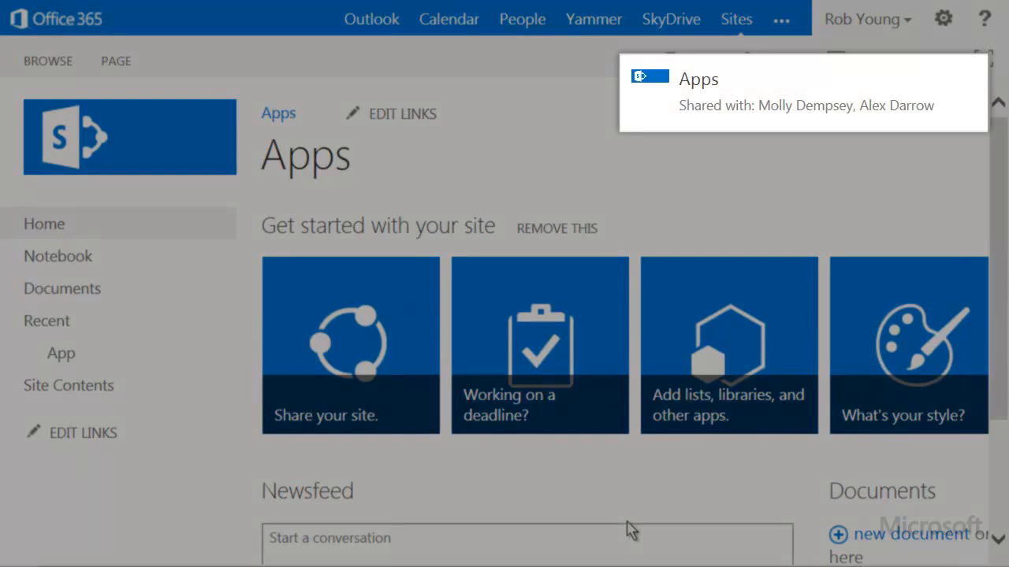